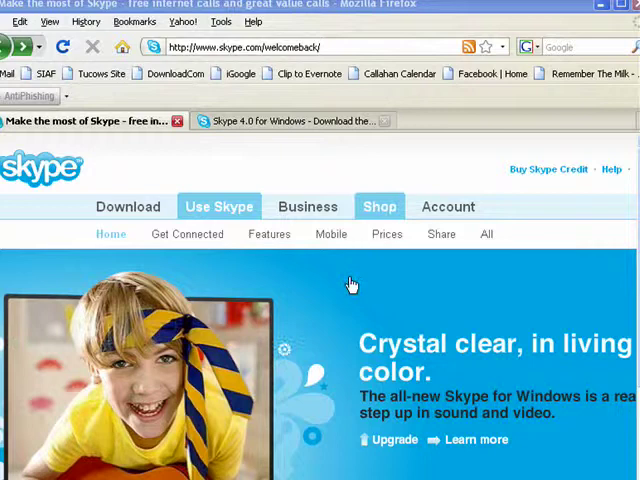
{"action": "mouse_move", "coordinate": [196, 338]}
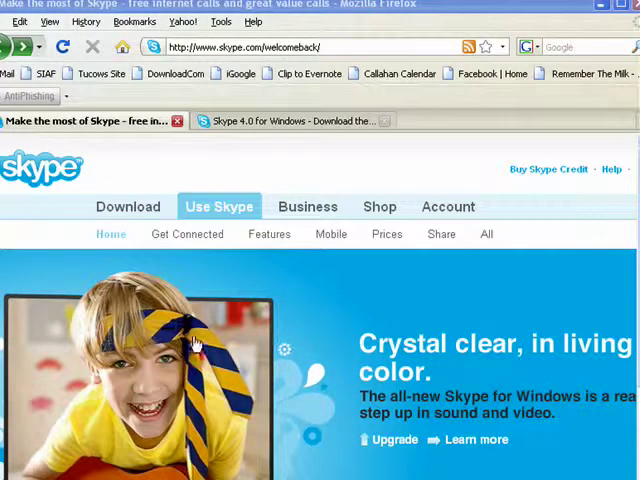
Switch to the Skype 4.0 for Windows download page and scroll through its Bigger video, Best-ever sound and Juggle conversations sections.
{"action": "left_click", "coordinate": [290, 120]}
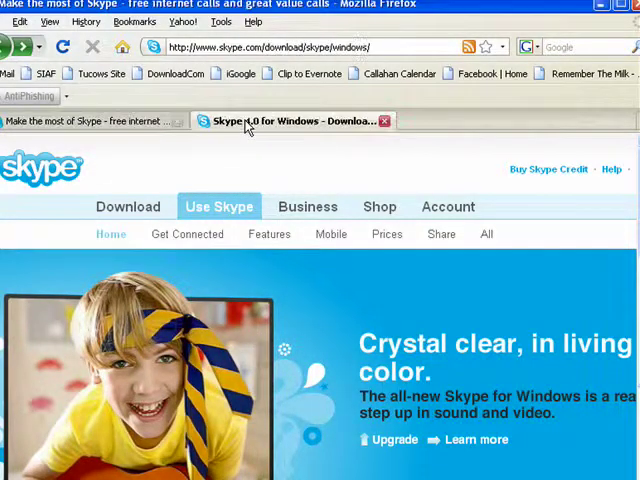
{"action": "scroll", "scroll_direction": "down", "scroll_amount": 3}
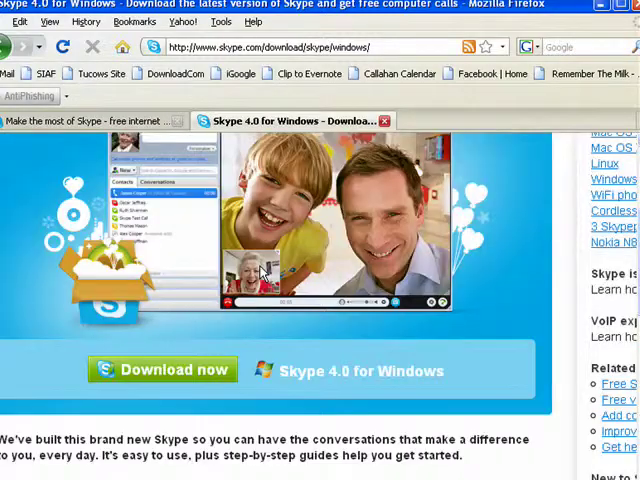
{"action": "scroll", "scroll_direction": "down", "scroll_amount": 3}
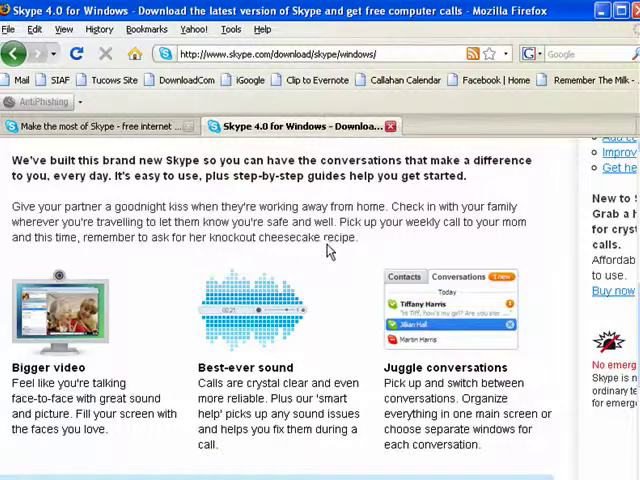
{"action": "mouse_move", "coordinate": [322, 284]}
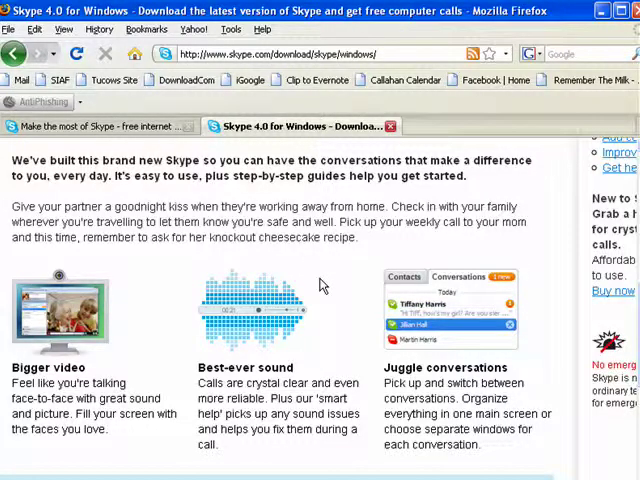
{"action": "mouse_move", "coordinate": [316, 288]}
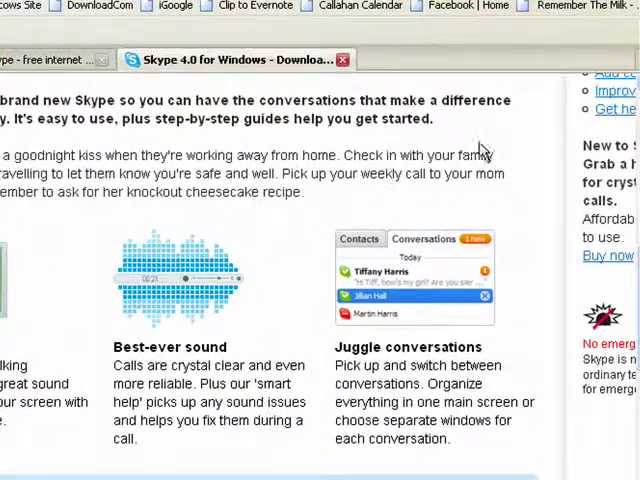
{"action": "mouse_move", "coordinate": [528, 160]}
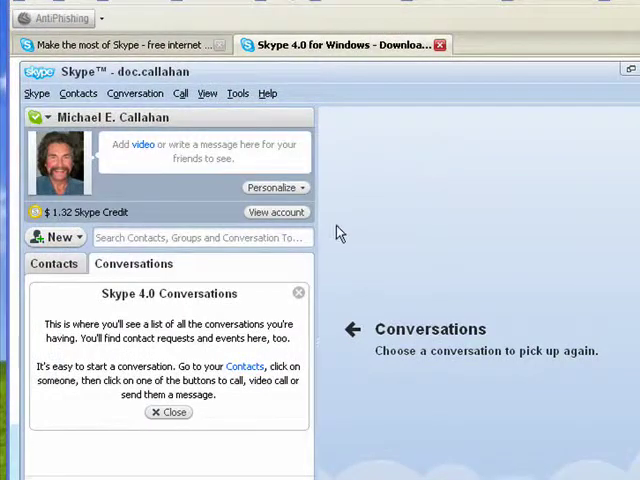
{"action": "mouse_move", "coordinate": [140, 324]}
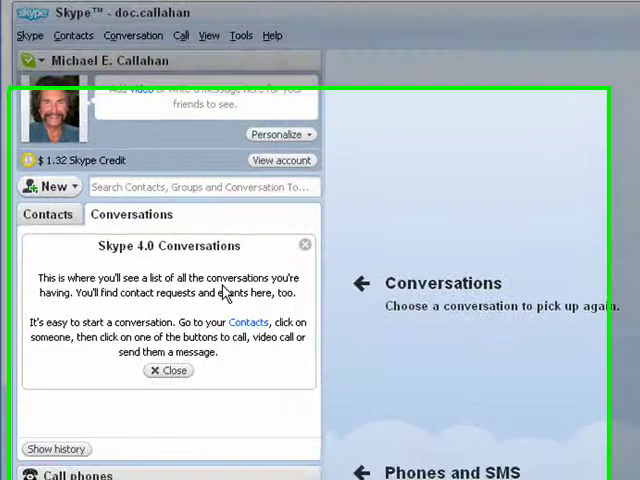
Scroll the Skype 4.0 main window to view the Conversations tab and the Call phones, Directory and Shop panels.
{"action": "scroll", "scroll_direction": "down", "scroll_amount": 3}
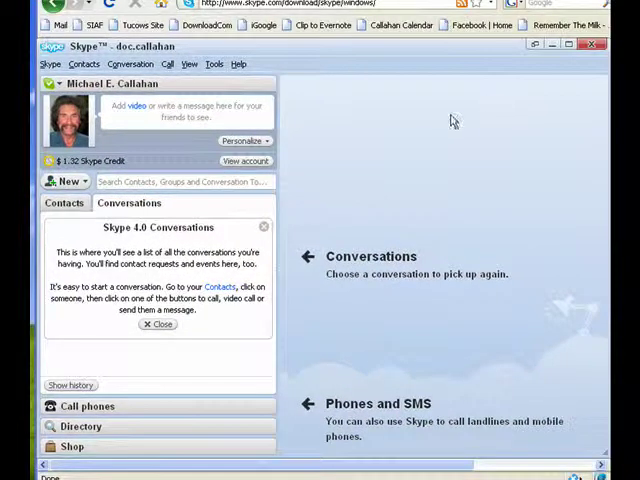
{"action": "mouse_move", "coordinate": [248, 196]}
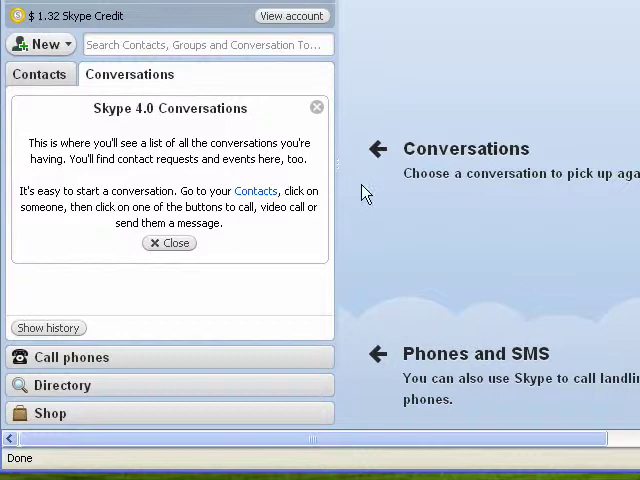
{"action": "mouse_move", "coordinate": [544, 424]}
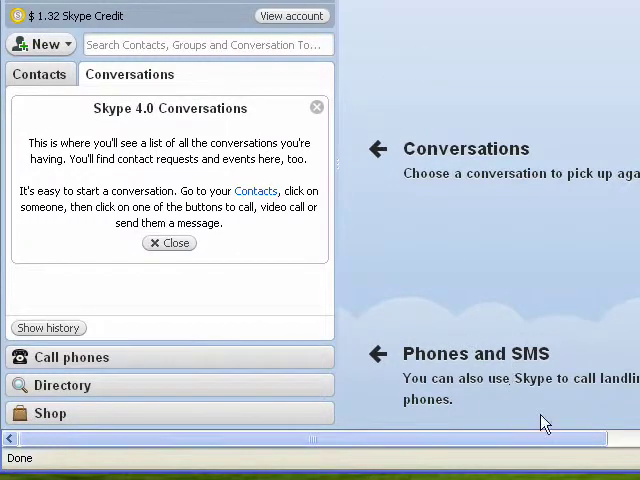